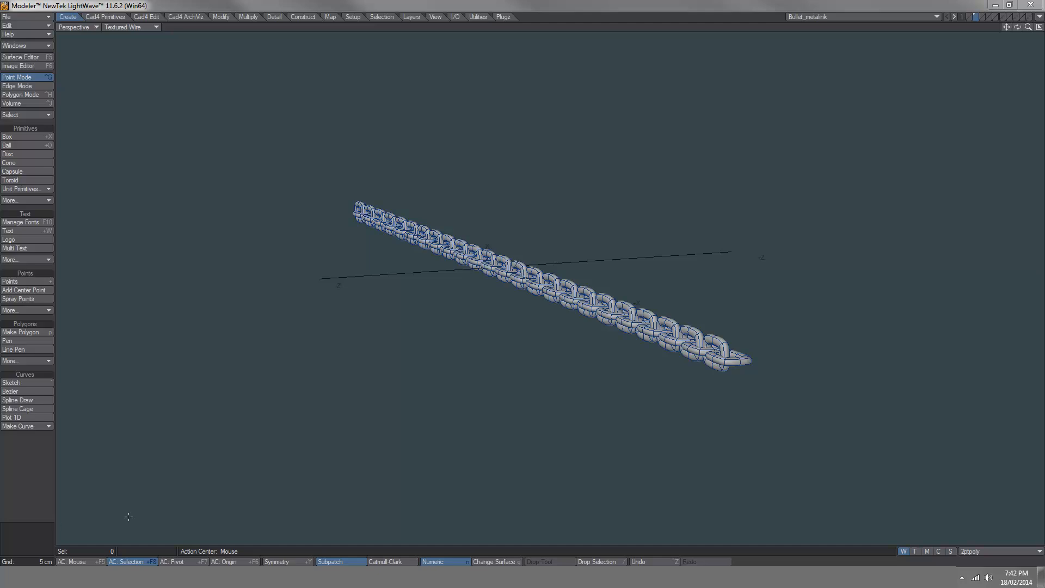
{"action": "mouse_move", "coordinate": [250, 464]}
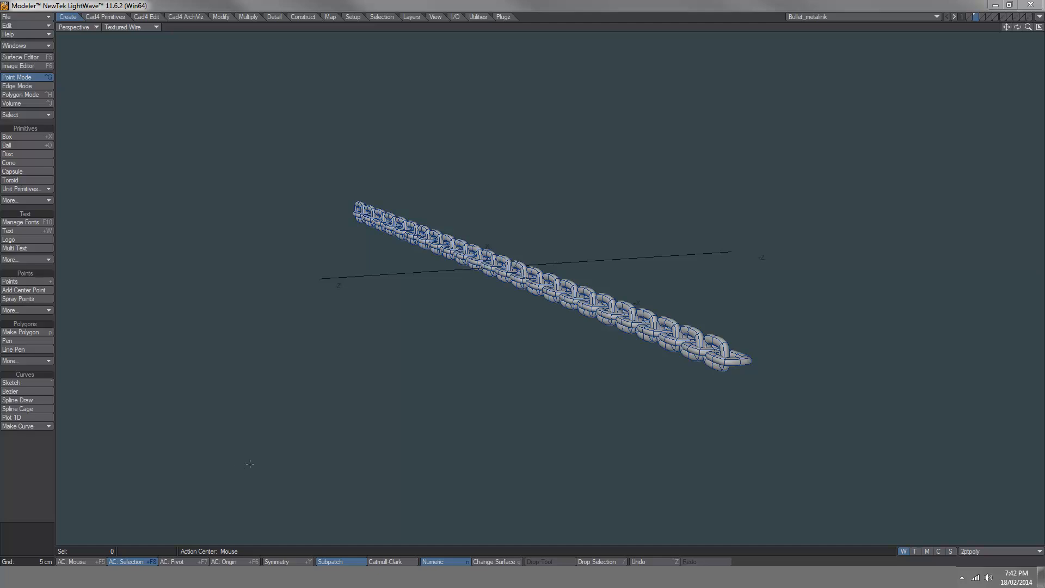
{"action": "mouse_move", "coordinate": [374, 421]}
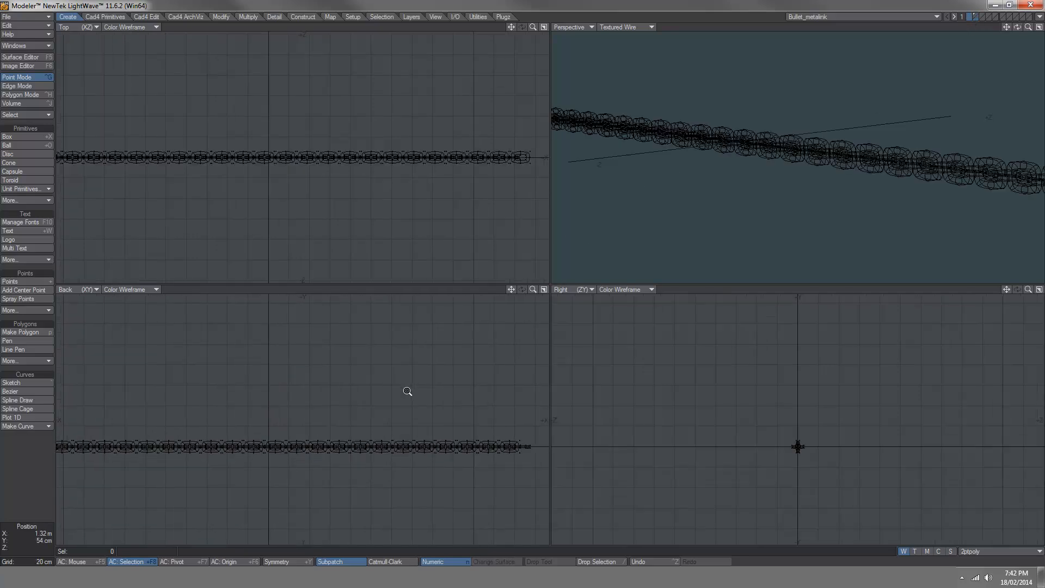
- Draw a flat, segmented box above the chain and return to a single Perspective view
{"action": "left_click", "coordinate": [7, 137]}
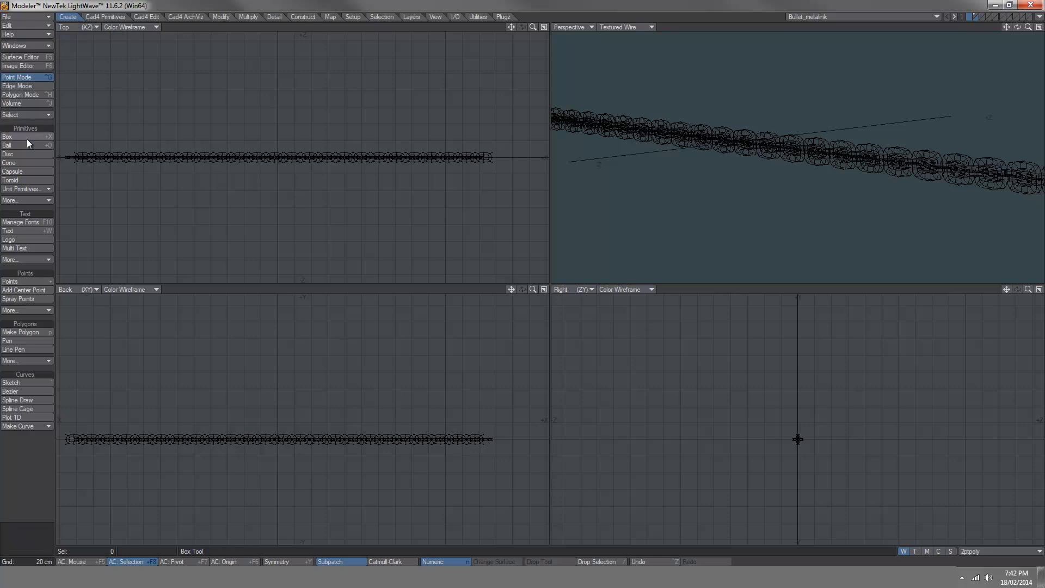
{"action": "left_click", "coordinate": [7, 137]}
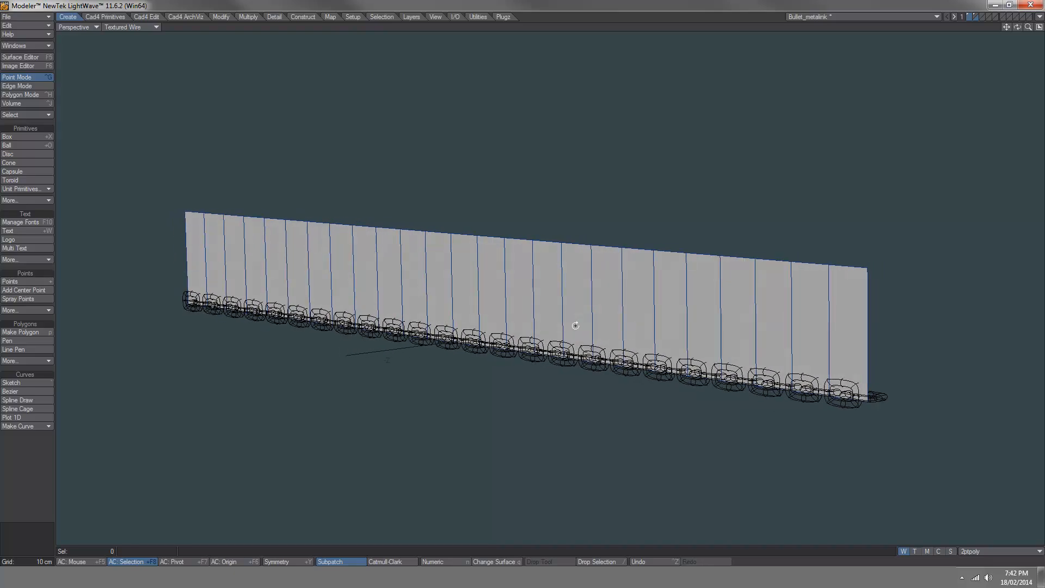
- Select the strip's 24 polygons, create a 2ptpoly weight map, and show Weight Shade
{"action": "left_click", "coordinate": [17, 86]}
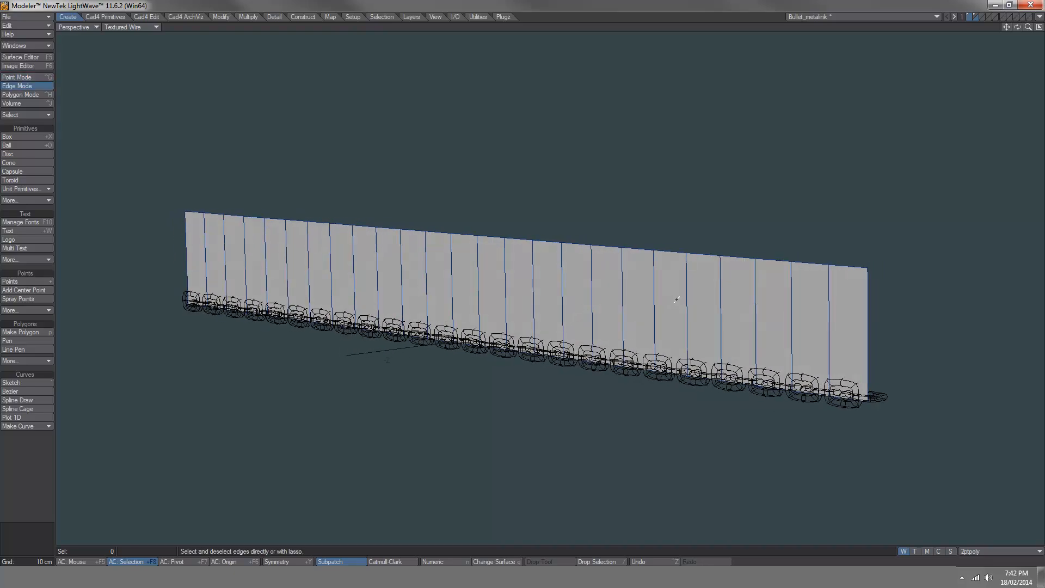
{"action": "left_click", "coordinate": [21, 95]}
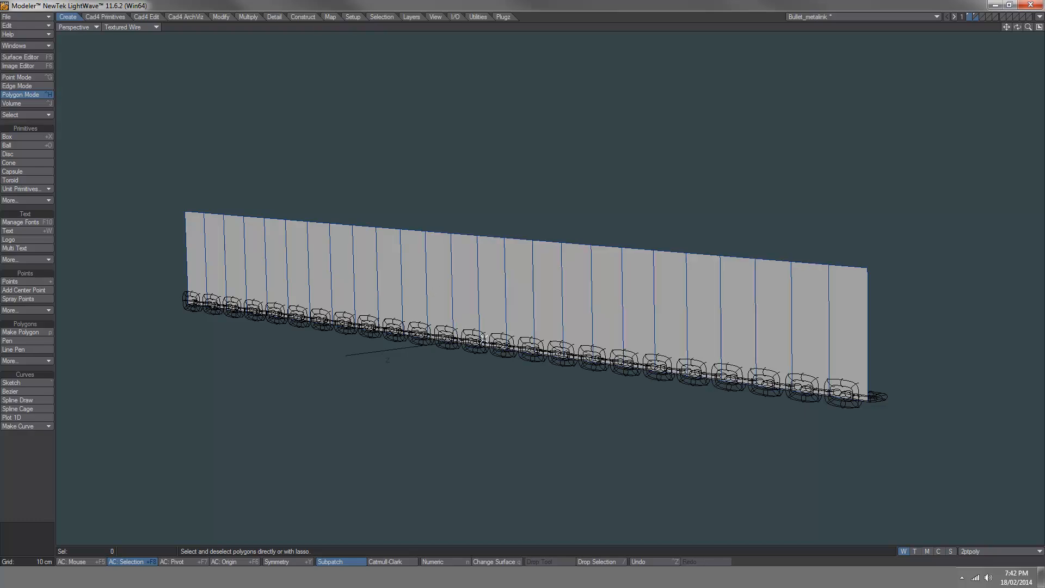
{"action": "left_click", "coordinate": [857, 314]}
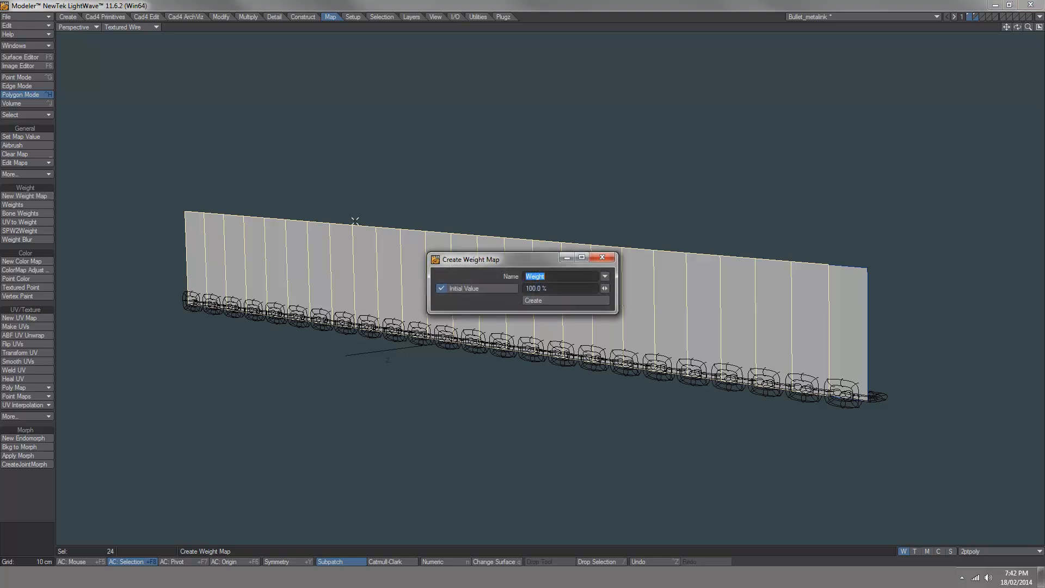
{"action": "left_click", "coordinate": [604, 276]}
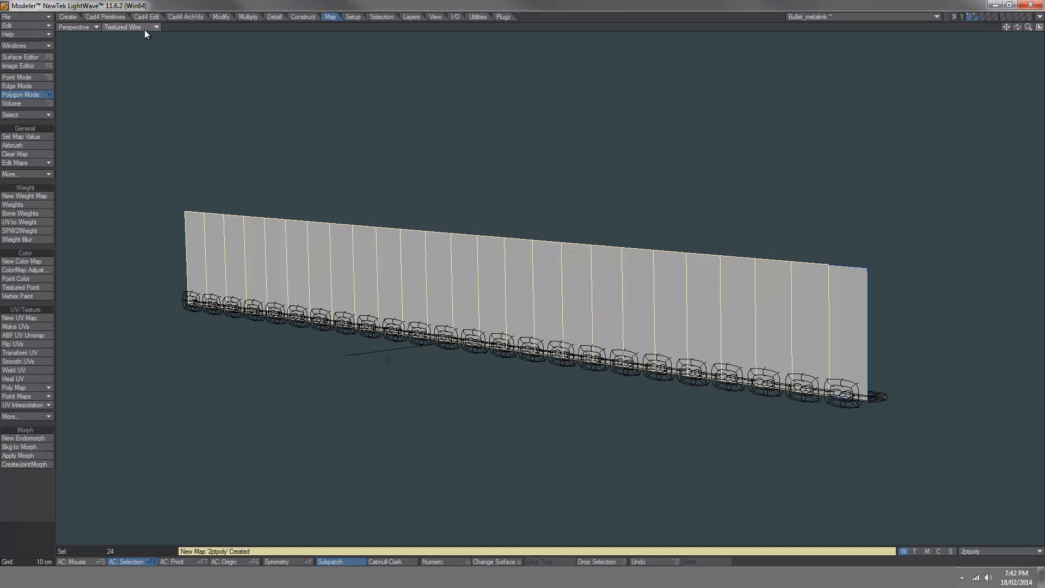
{"action": "left_click", "coordinate": [127, 28]}
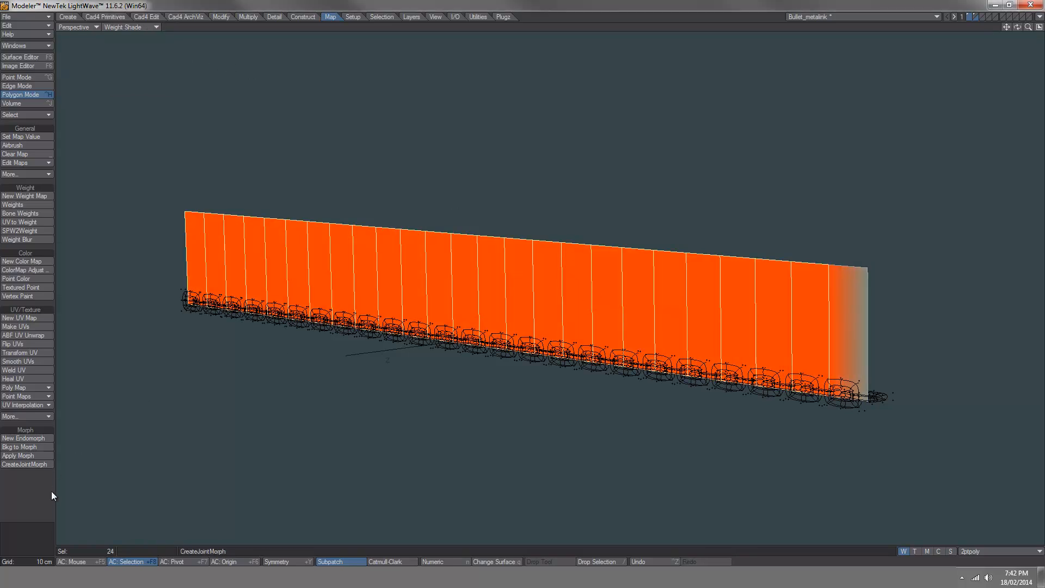
- Return to quad views, adjust the strip's polygons, and save Bullet_metalink from the chain layer
{"action": "left_click", "coordinate": [514, 363]}
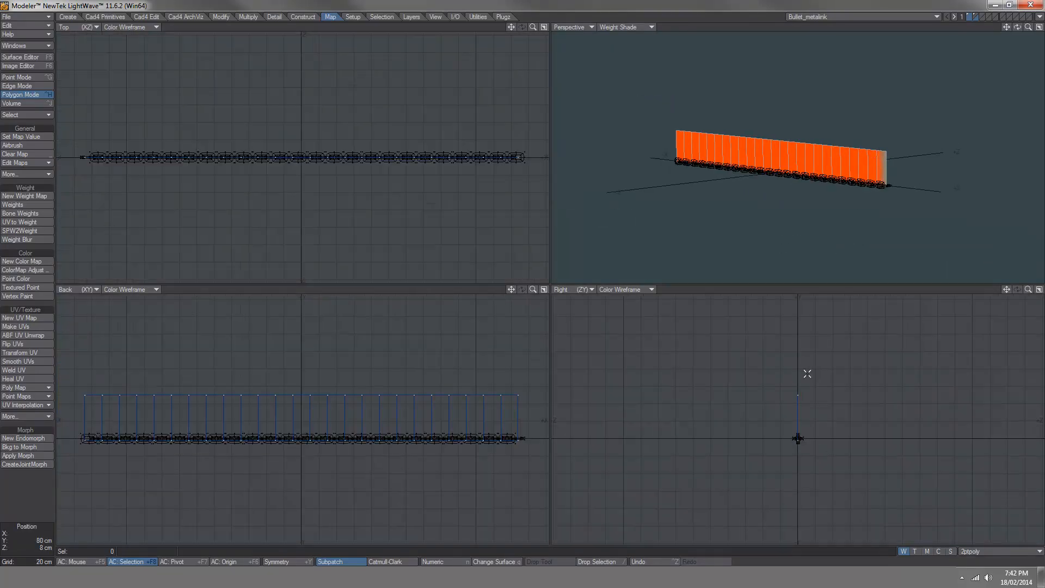
{"action": "left_click", "coordinate": [18, 77]}
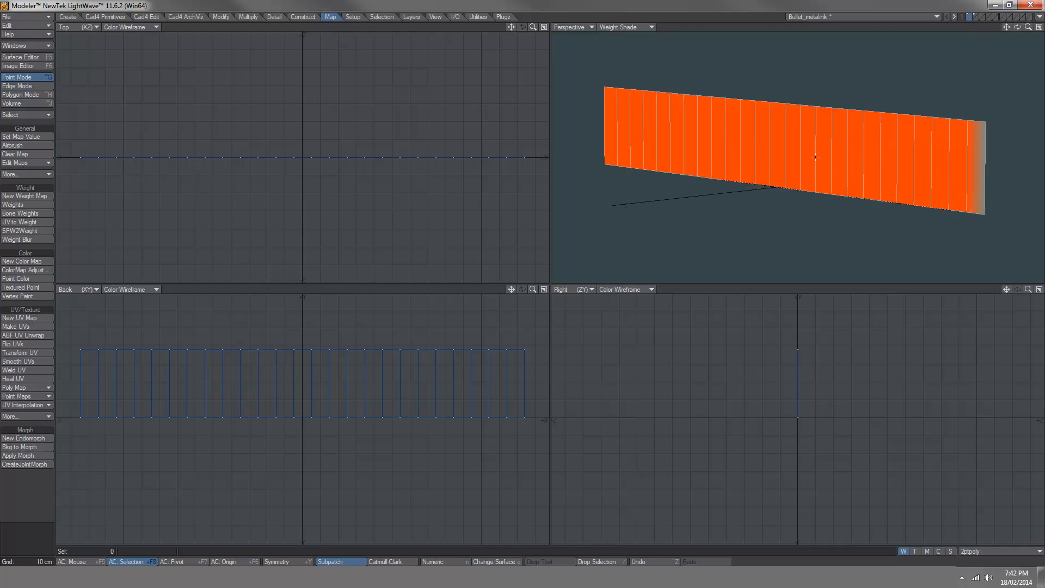
{"action": "left_click", "coordinate": [20, 95]}
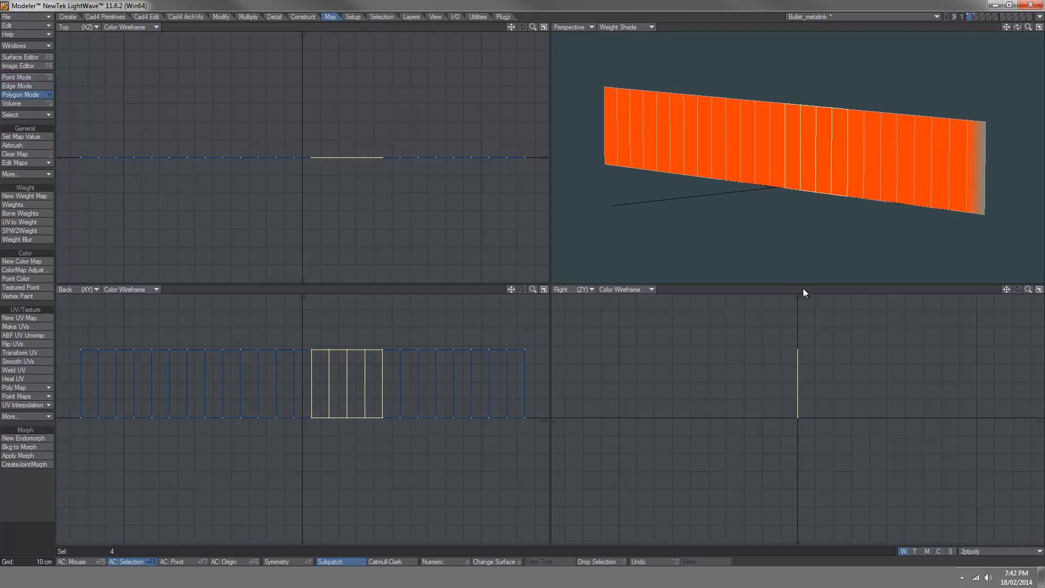
{"action": "left_click", "coordinate": [20, 77]}
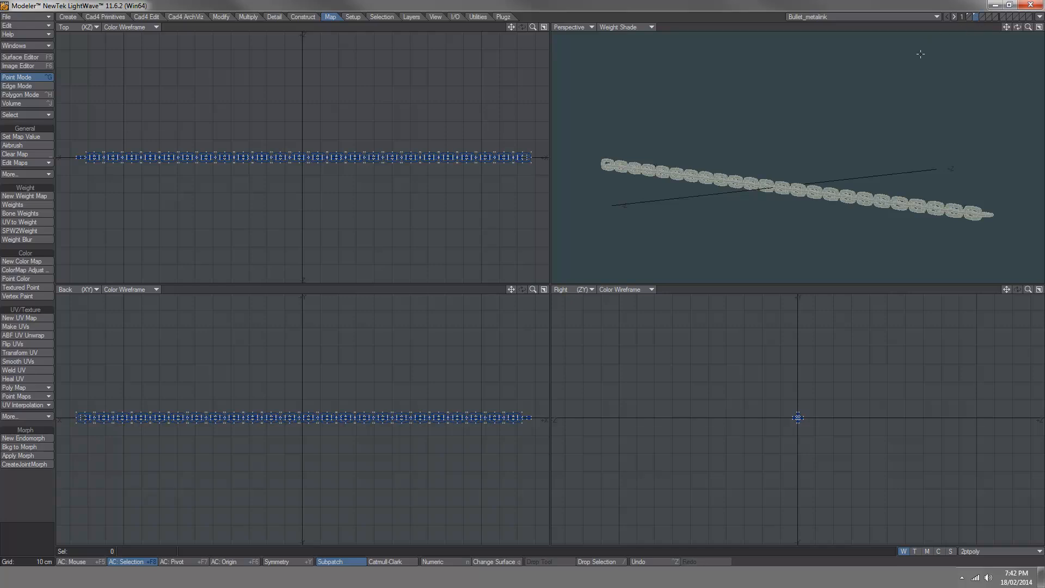
{"action": "mouse_move", "coordinate": [817, 111]}
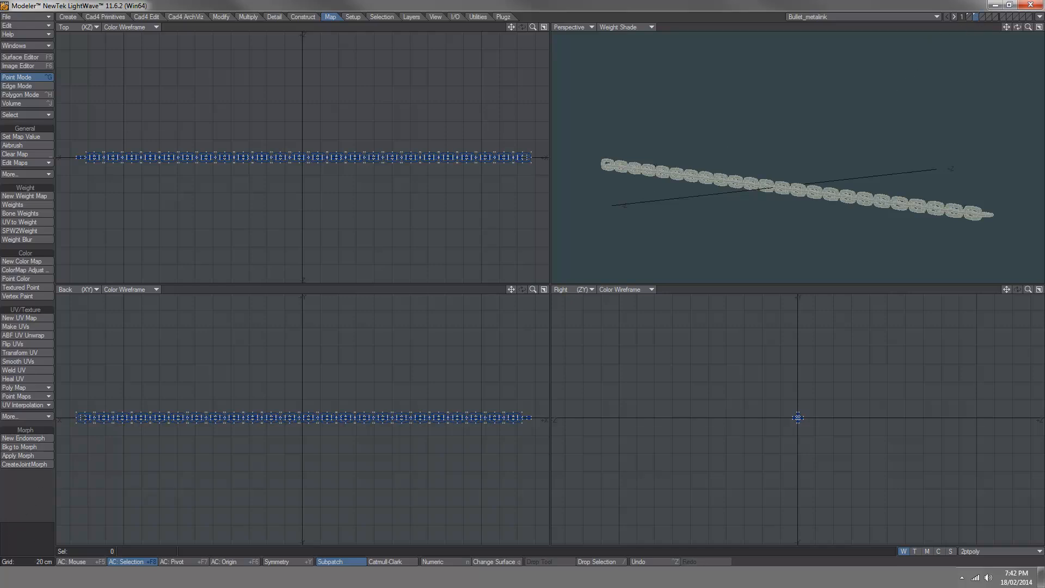
- Uncheck visibility for Bullet_metalink:Chain in the Scene Editor
{"action": "left_click", "coordinate": [1007, 17]}
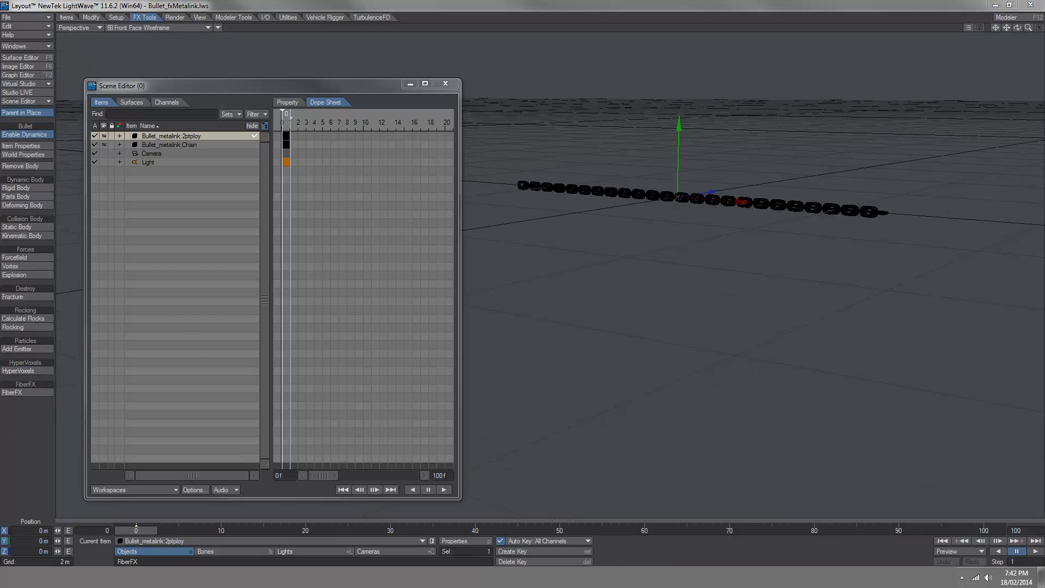
{"action": "mouse_move", "coordinate": [173, 148]}
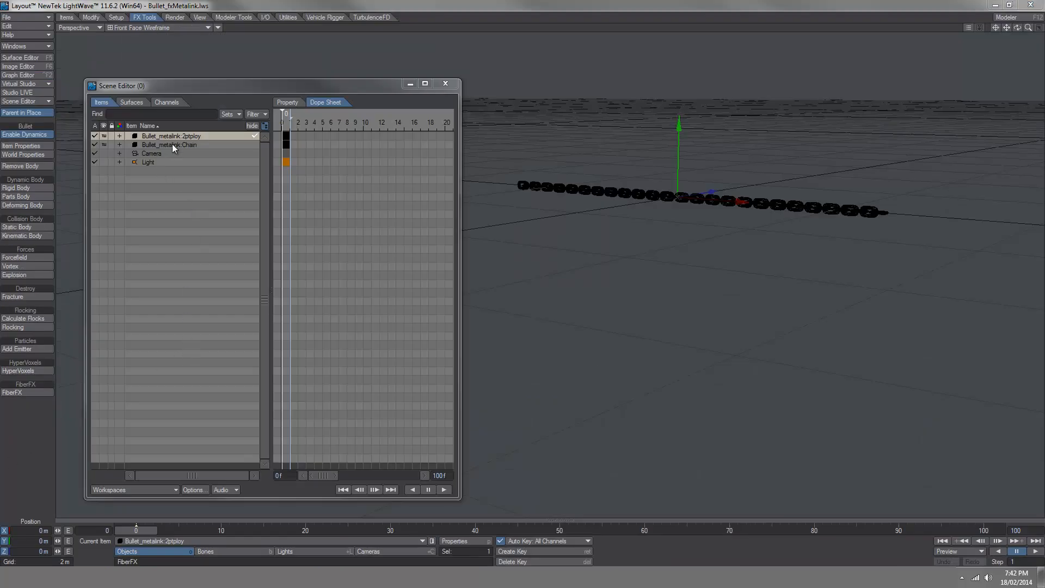
{"action": "left_click", "coordinate": [169, 145]}
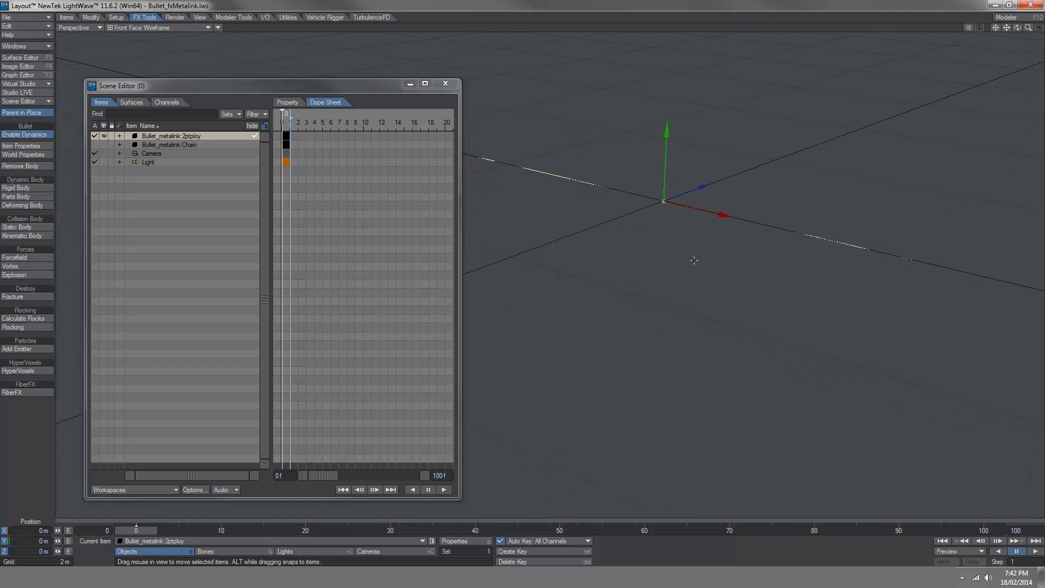
{"action": "mouse_move", "coordinate": [724, 229]}
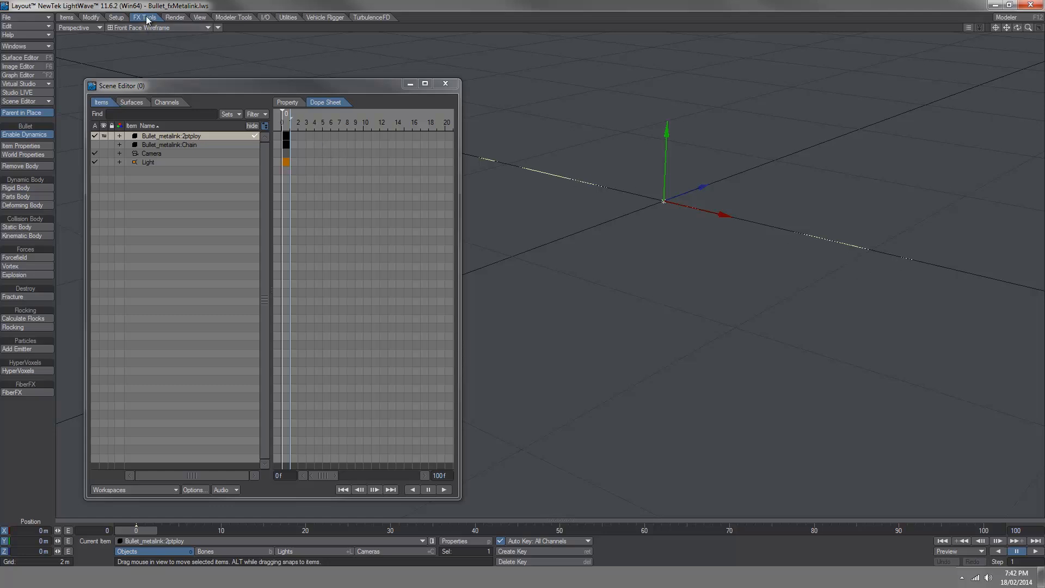
- Make 2ptploy a Deforming Bullet body filtered by the 2ptpoly map, then scrub to watch it sag
{"action": "left_click", "coordinate": [27, 134]}
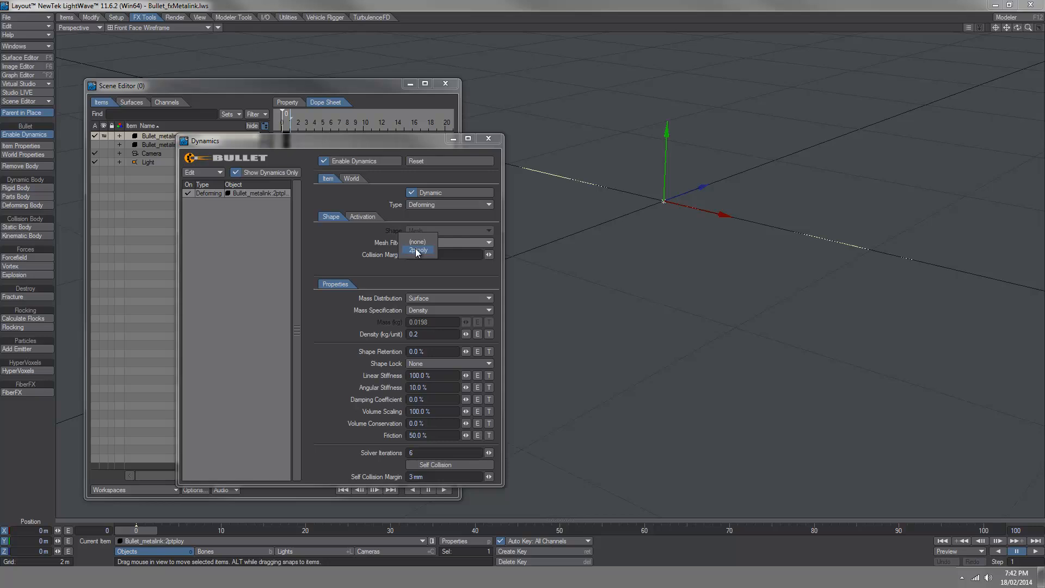
{"action": "left_click", "coordinate": [418, 250]}
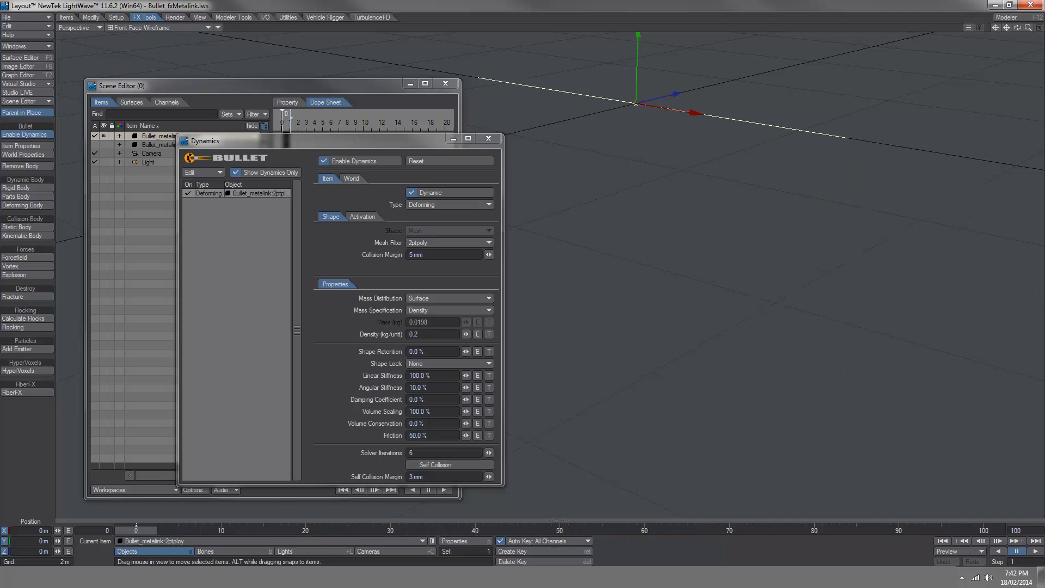
{"action": "left_click_drag", "start_coordinate": [136, 530], "coordinate": [357, 530]}
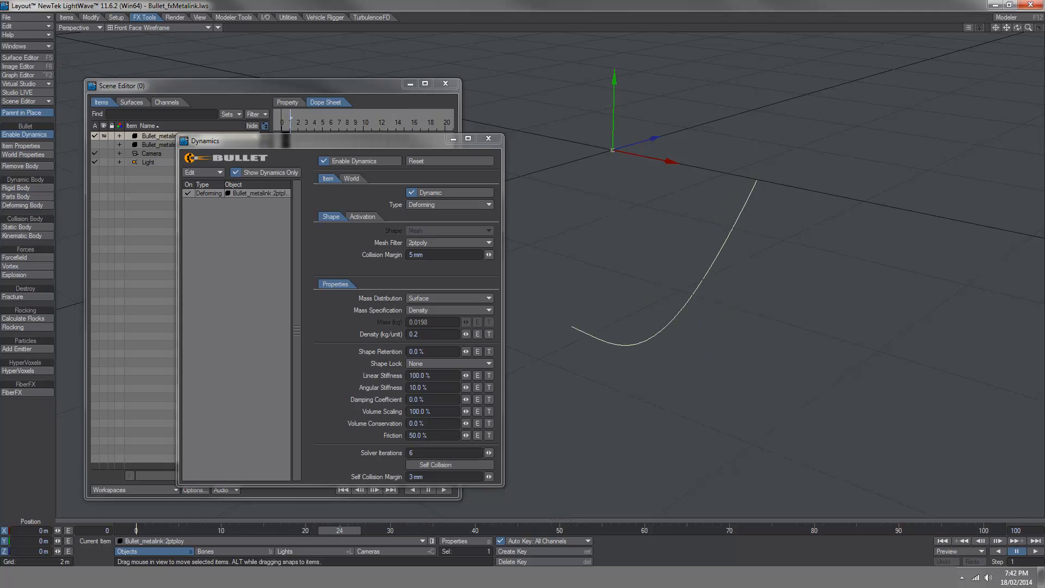
{"action": "mouse_move", "coordinate": [488, 139]}
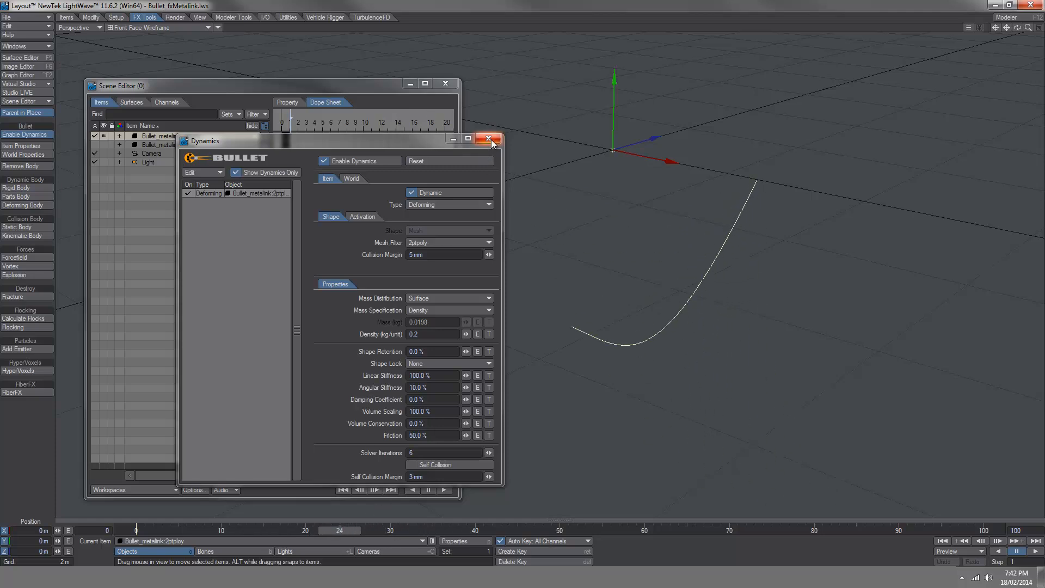
- Add MD Baker writing Bullet_metalink_2ptploy.mdd into the Bullet_Metalink folder, frames 0–100
{"action": "left_click", "coordinate": [488, 139]}
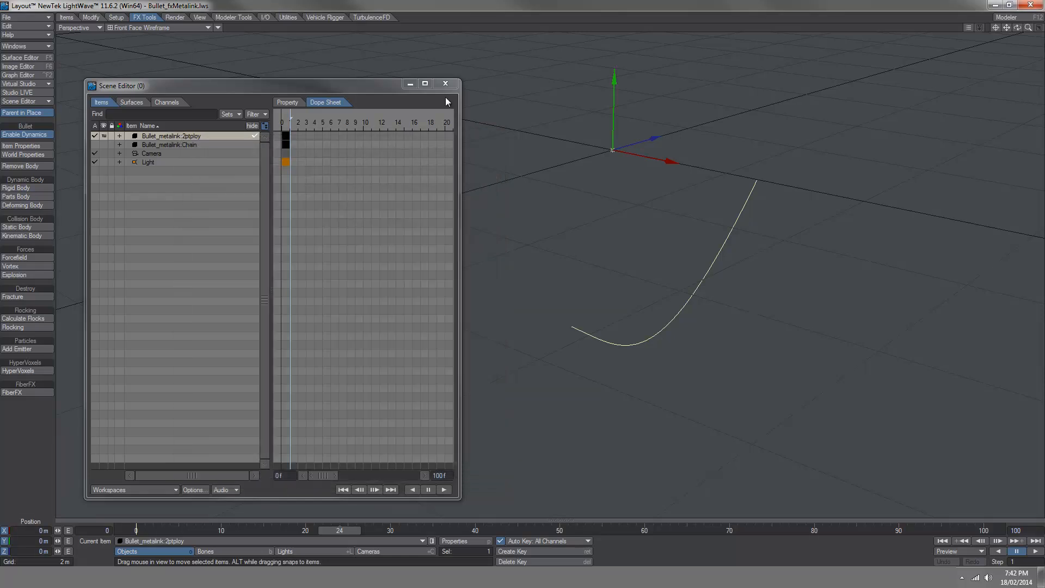
{"action": "mouse_move", "coordinate": [564, 330]}
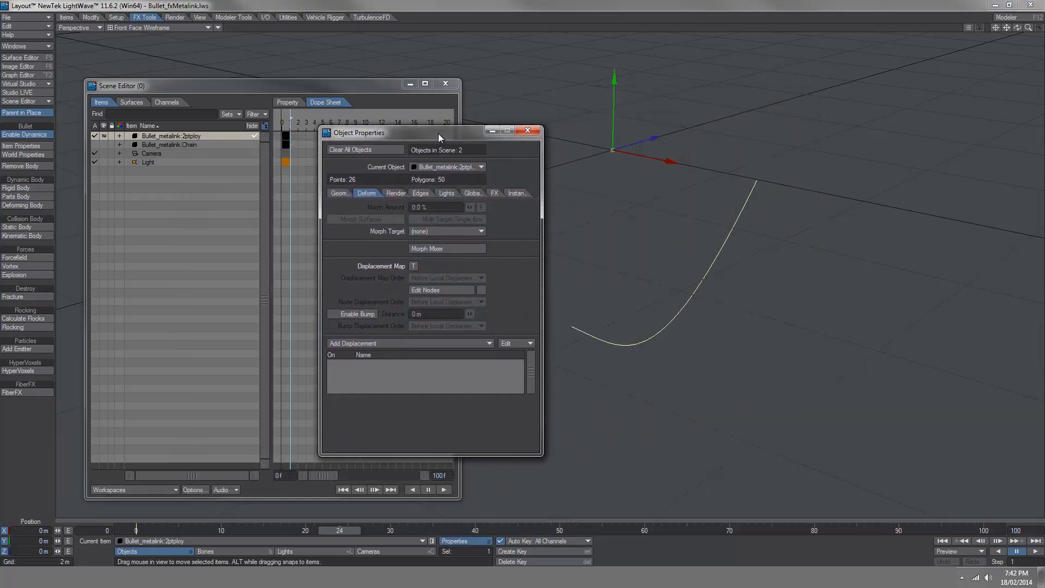
{"action": "left_click_drag", "start_coordinate": [439, 132], "coordinate": [383, 116]}
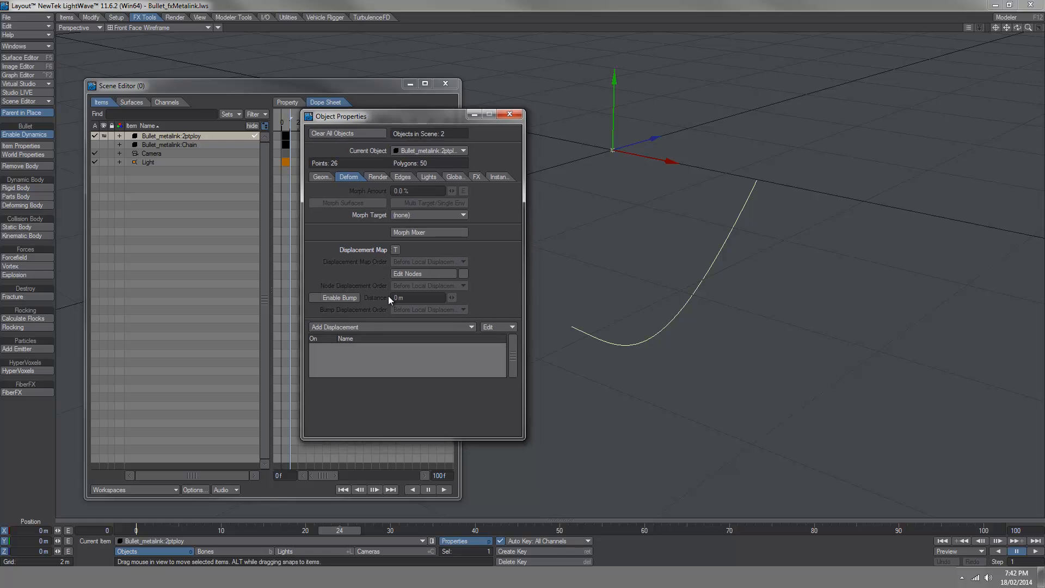
{"action": "mouse_move", "coordinate": [734, 204]}
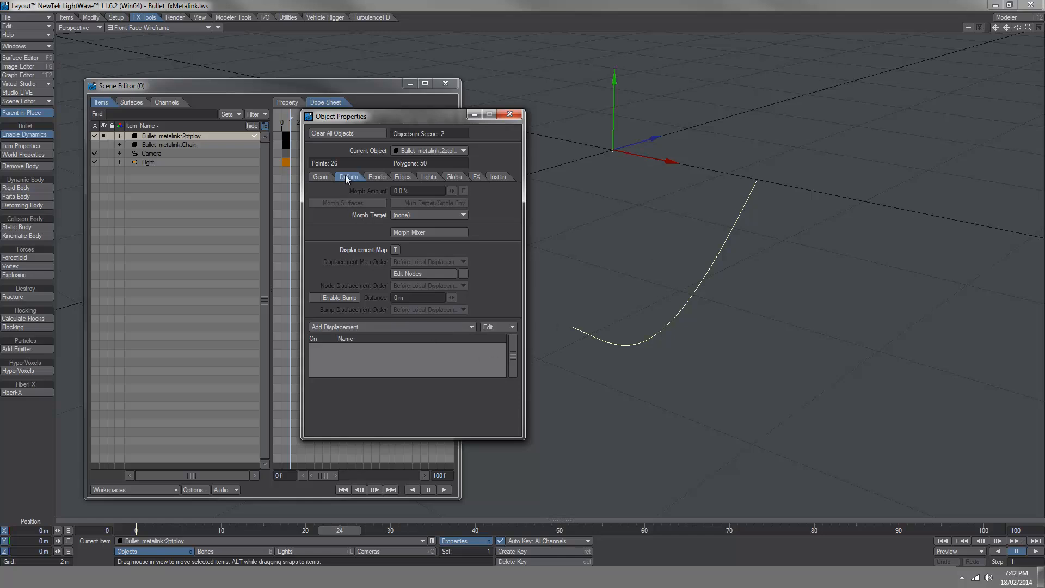
{"action": "left_click", "coordinate": [392, 327]}
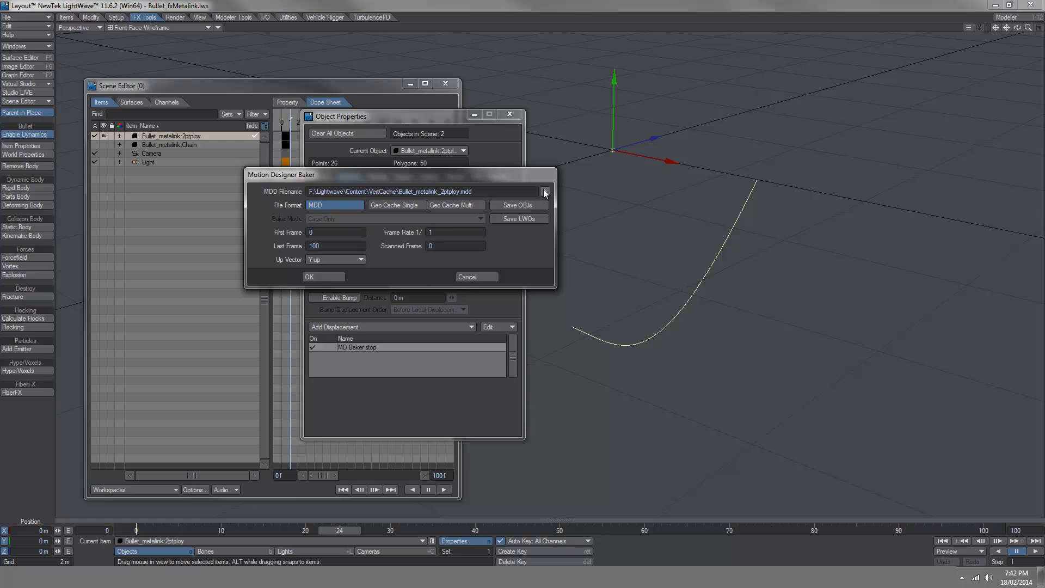
{"action": "left_click", "coordinate": [545, 193]}
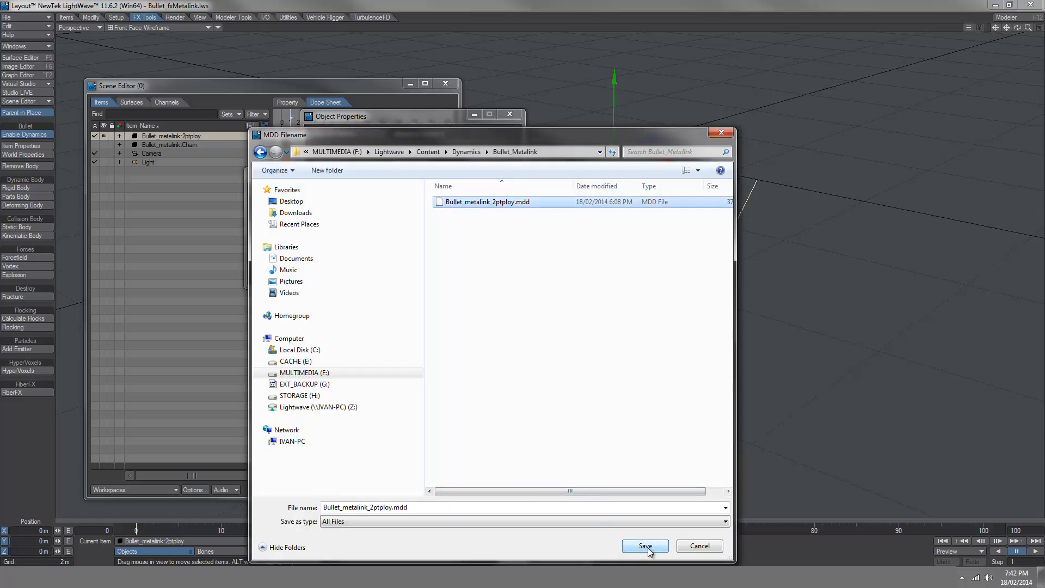
{"action": "left_click", "coordinate": [644, 546]}
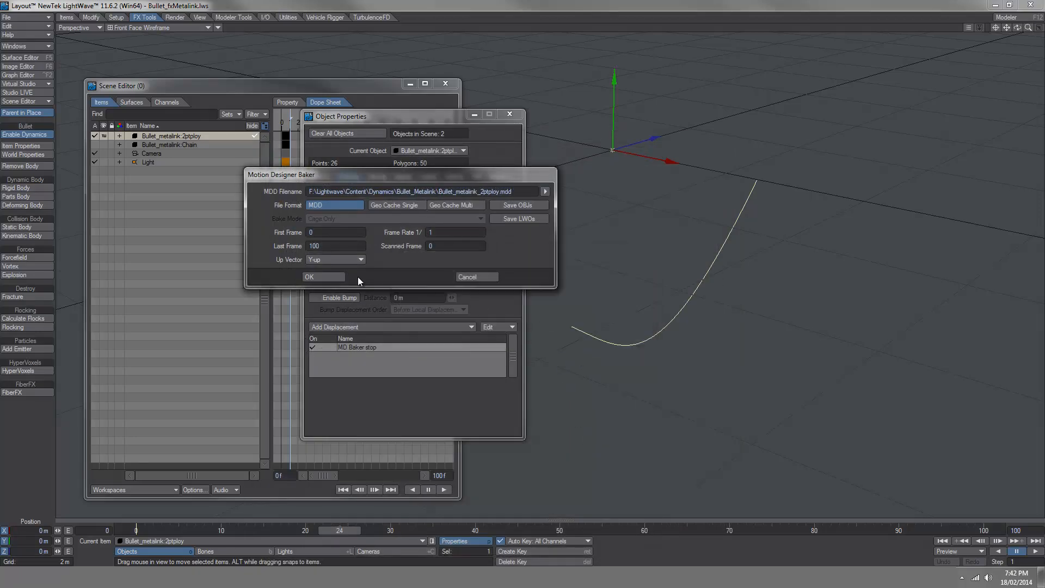
{"action": "left_click", "coordinate": [323, 276]}
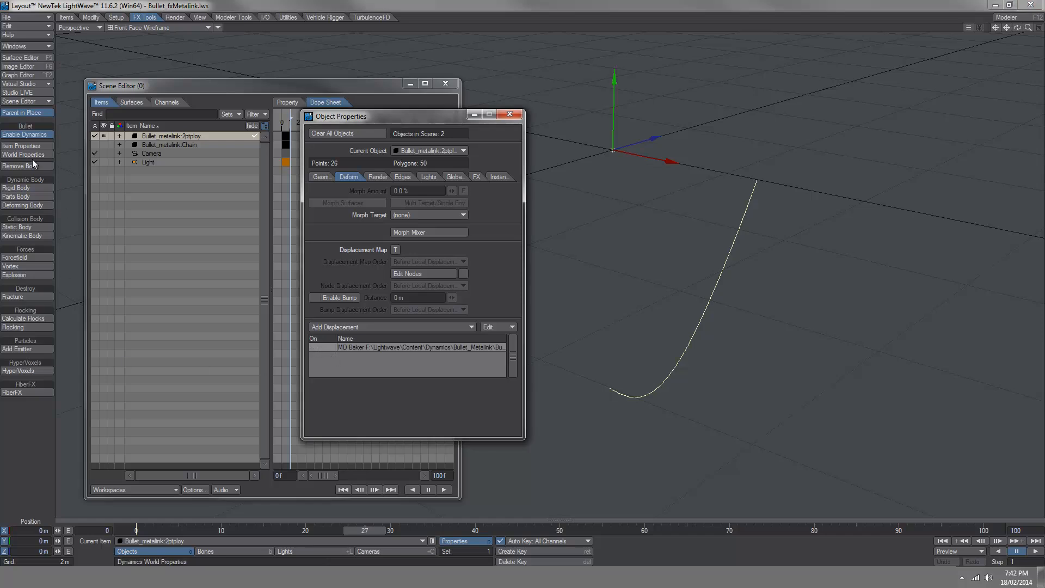
- Uncheck Enable Dynamics on the poly chain and close the Dynamics panel
{"action": "left_click", "coordinate": [25, 134]}
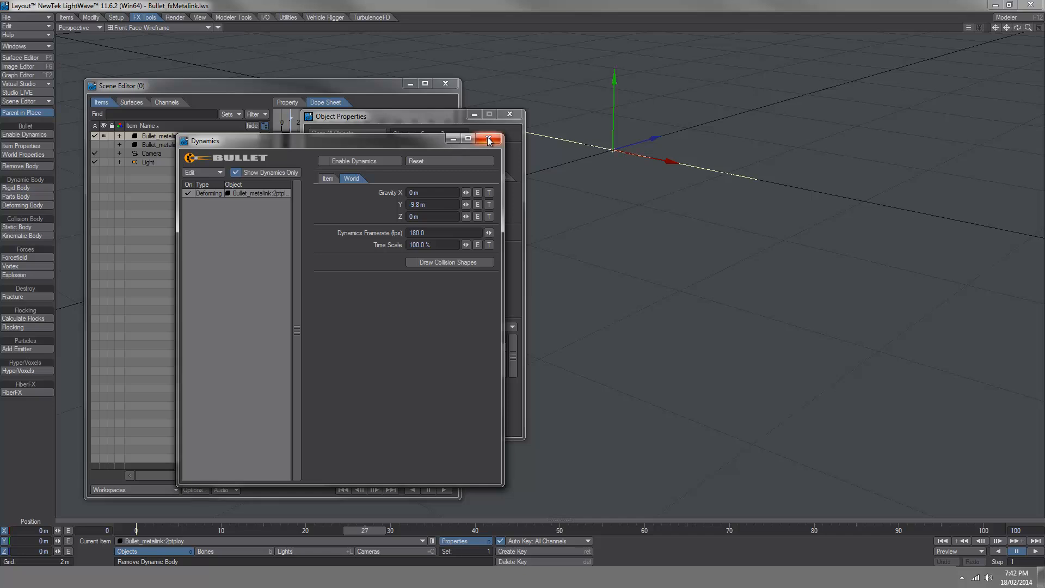
{"action": "left_click", "coordinate": [489, 138]}
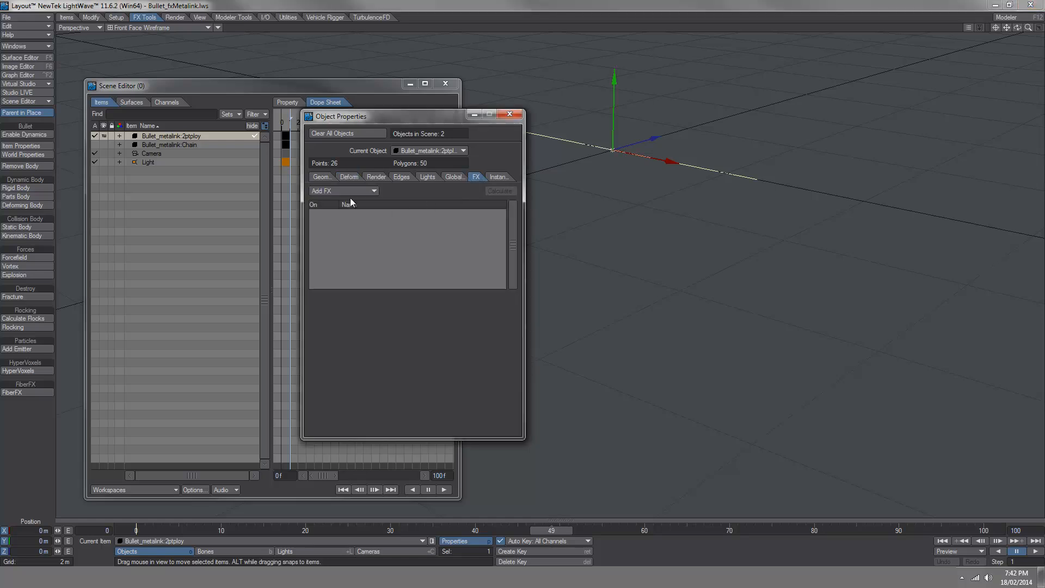
- Add ClothFX to the strip and load Bullet_metalink_2ptploy.mdd as its motion
{"action": "left_click", "coordinate": [342, 190]}
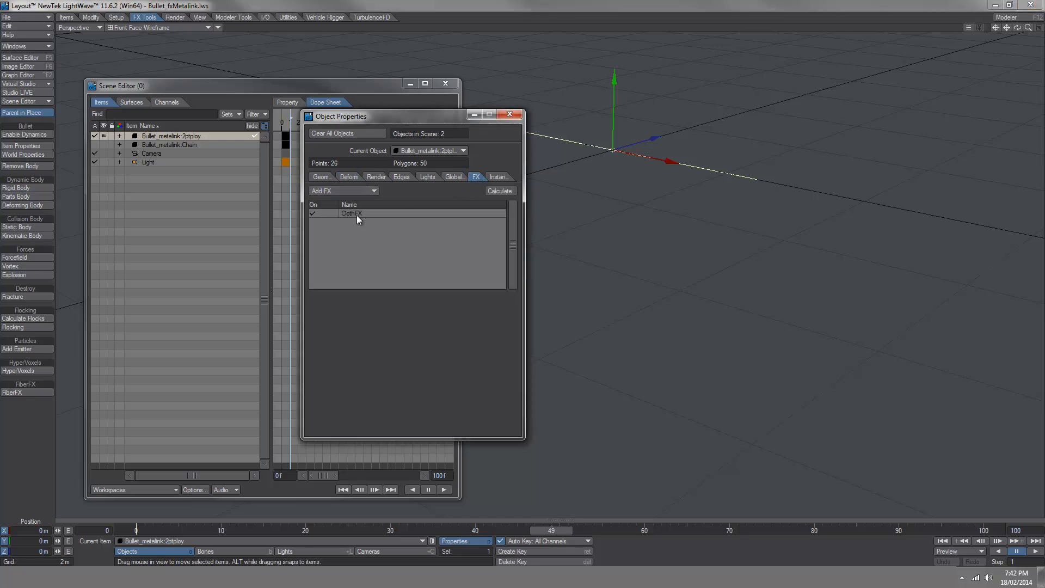
{"action": "left_click", "coordinate": [434, 298]}
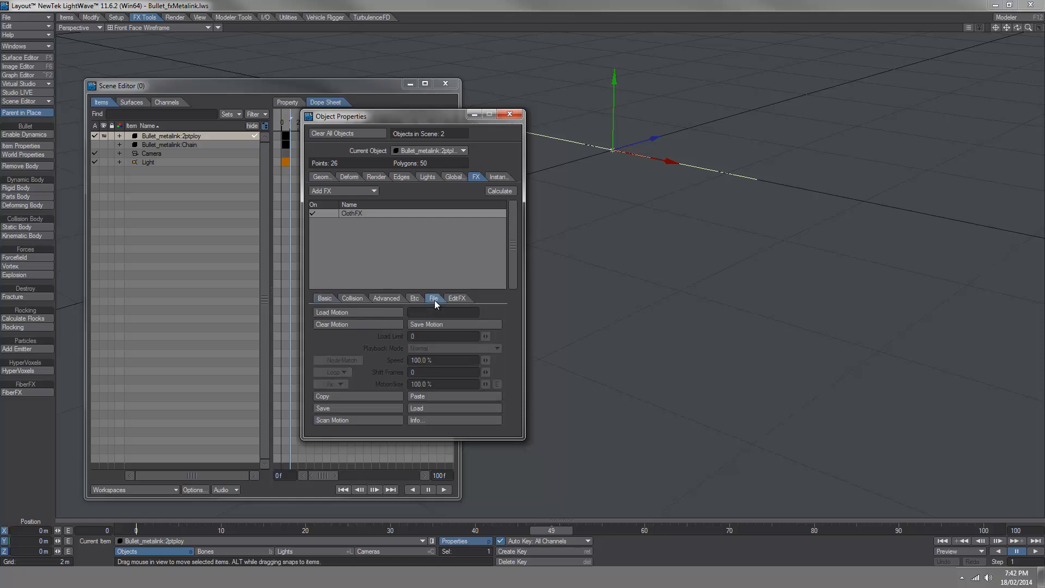
{"action": "left_click", "coordinate": [358, 312]}
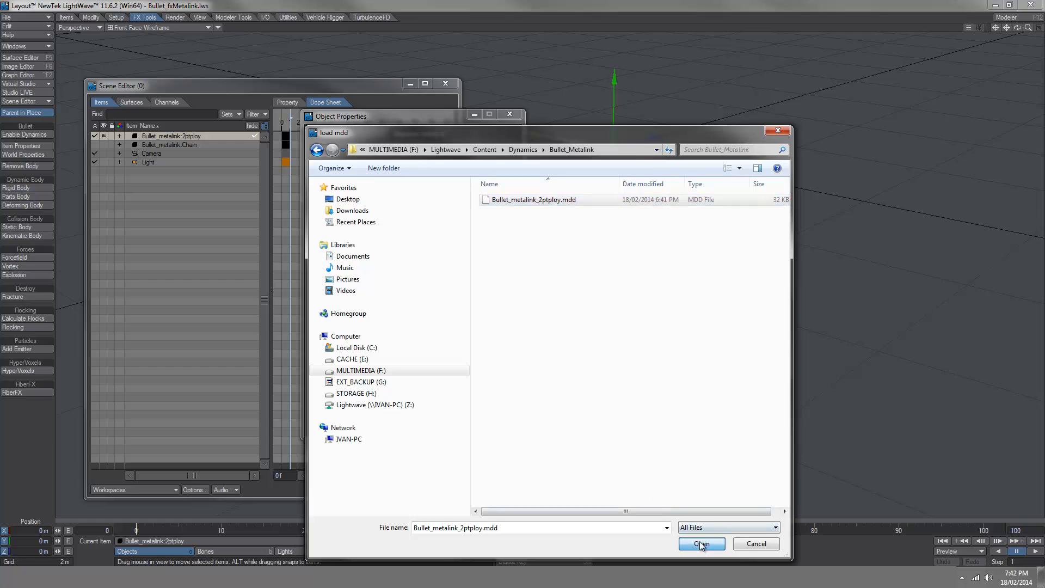
{"action": "left_click", "coordinate": [701, 543]}
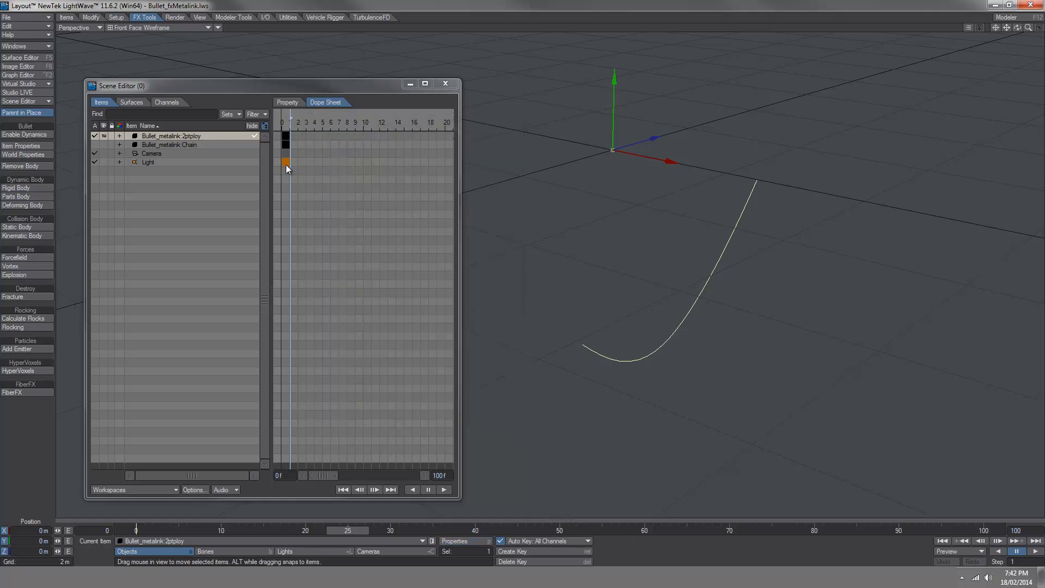
- Parent Bullet_metalink.Chain under 2ptploy and apply FX MetaLink to the Chain
{"action": "left_click", "coordinate": [168, 145]}
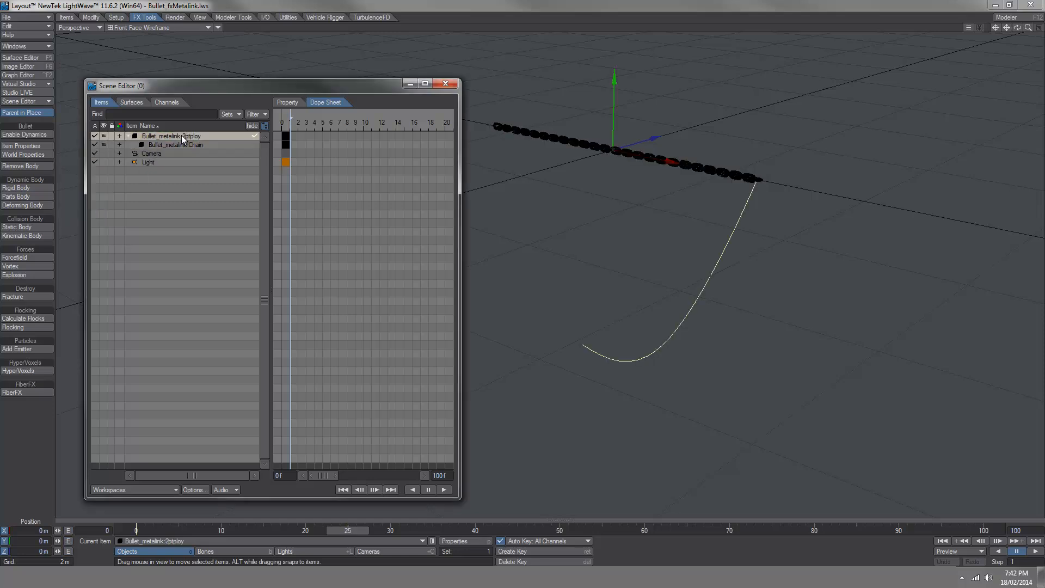
{"action": "left_click", "coordinate": [176, 145]}
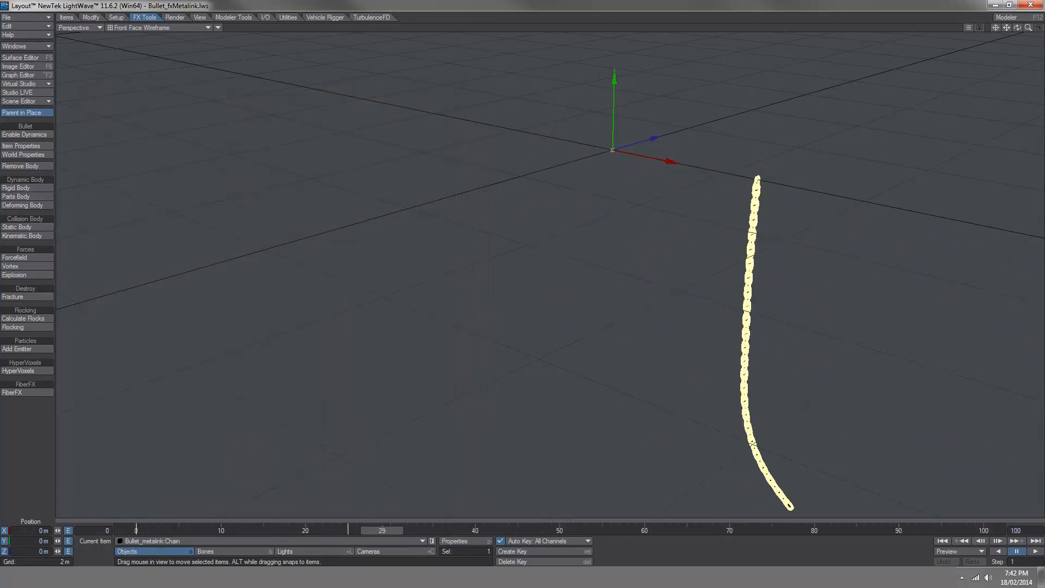
- Scrub the animation in Shaded Solid display, panning and orbiting to watch the chain swing
{"action": "left_click_drag", "start_coordinate": [382, 530], "coordinate": [245, 529]}
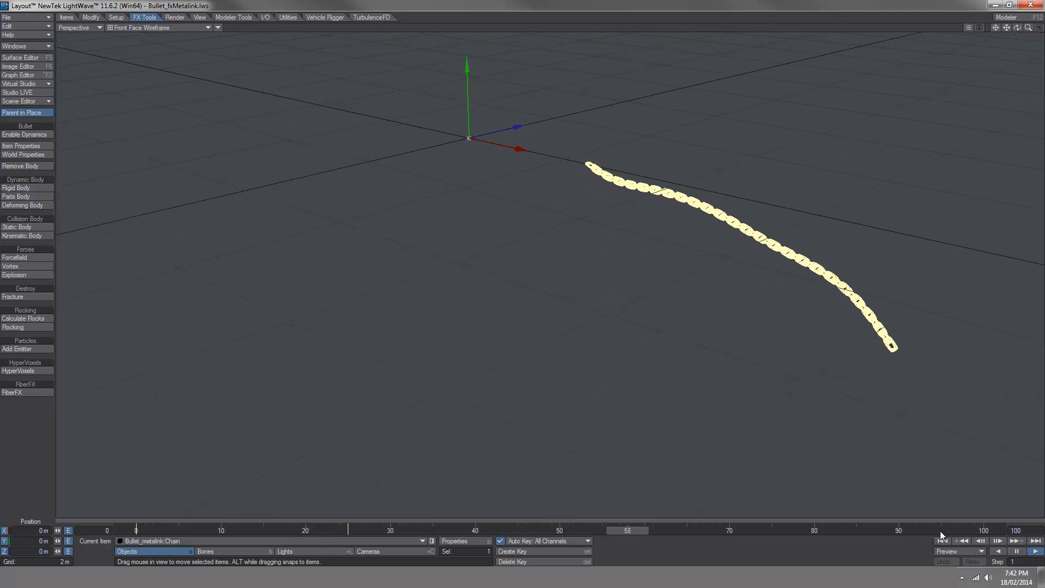
{"action": "left_click_drag", "start_coordinate": [626, 529], "coordinate": [279, 530]}
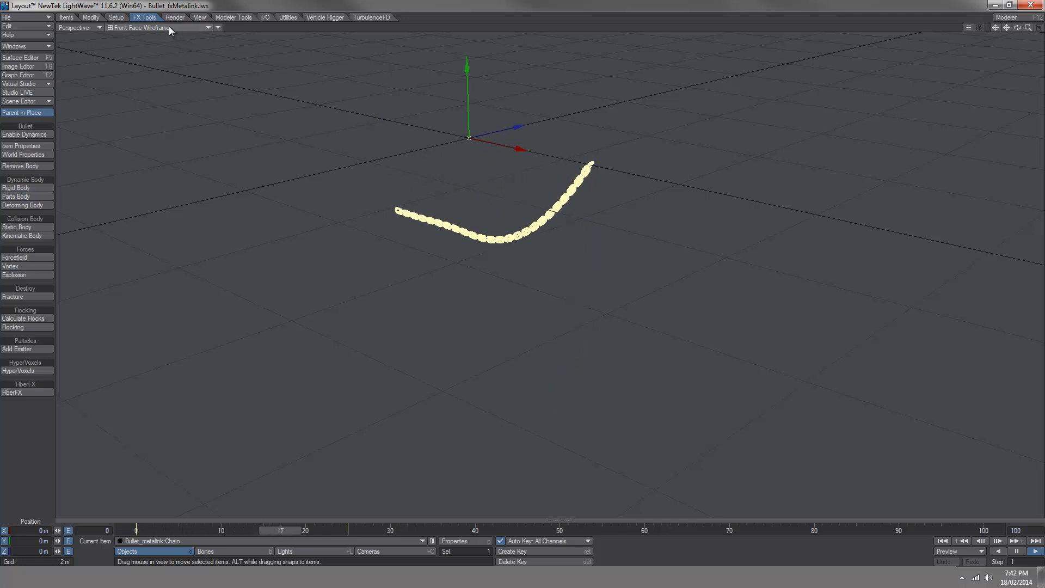
{"action": "left_click", "coordinate": [160, 28]}
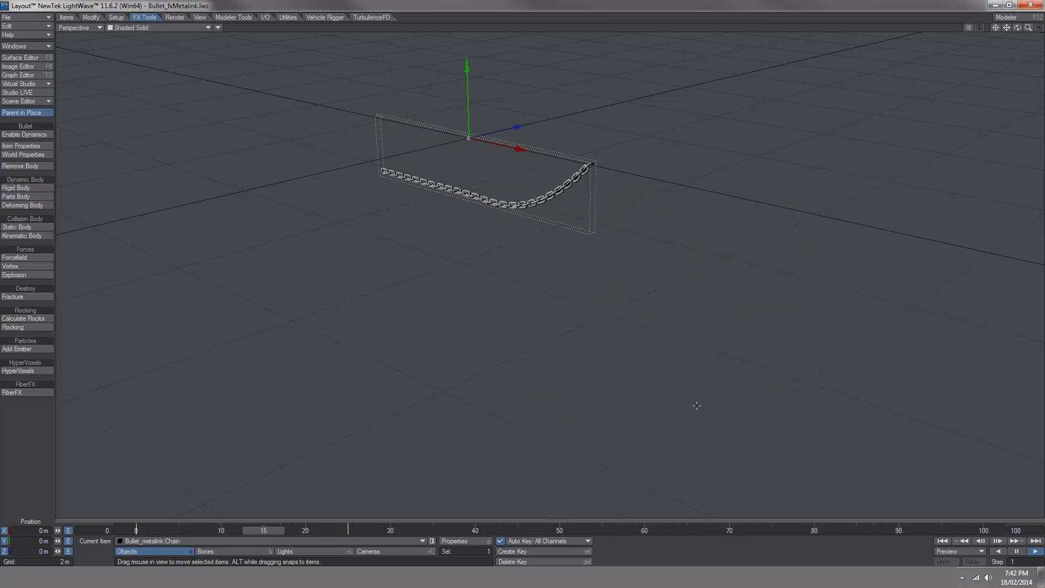
{"action": "left_click_drag", "start_coordinate": [262, 529], "coordinate": [772, 530]}
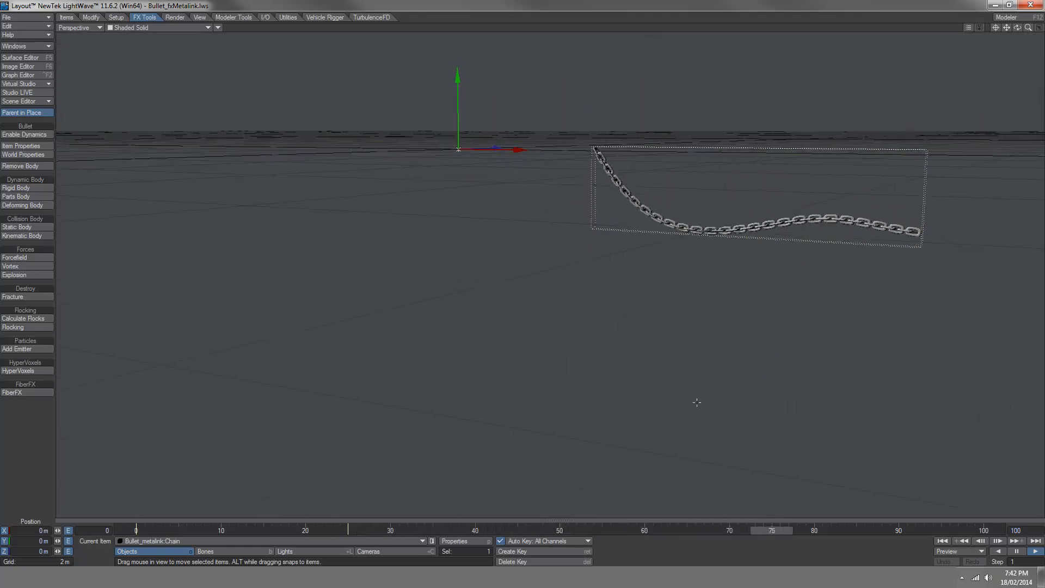